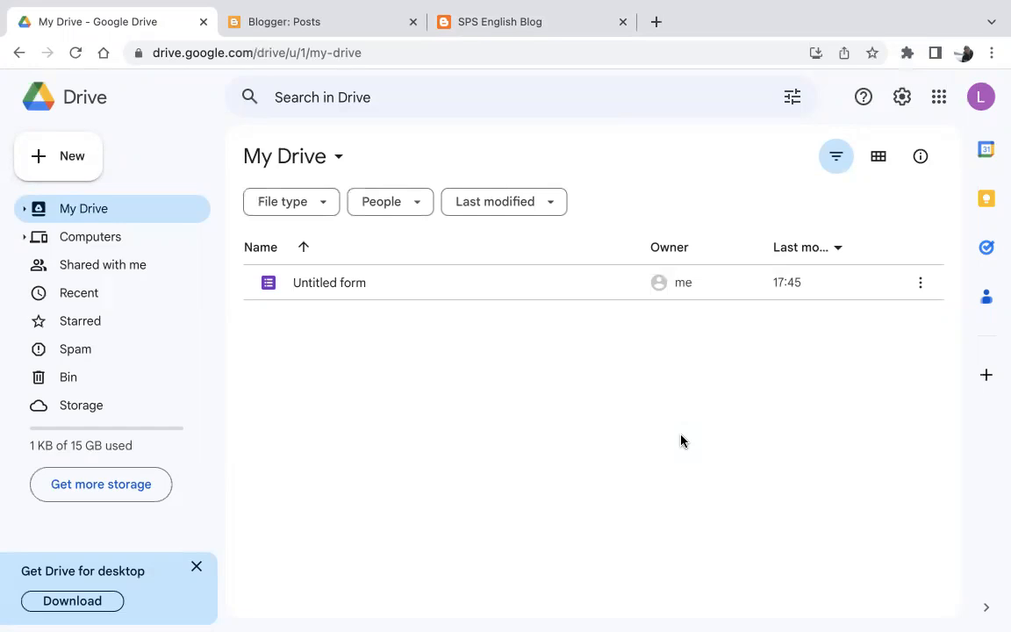
{"action": "mouse_move", "coordinate": [360, 273]}
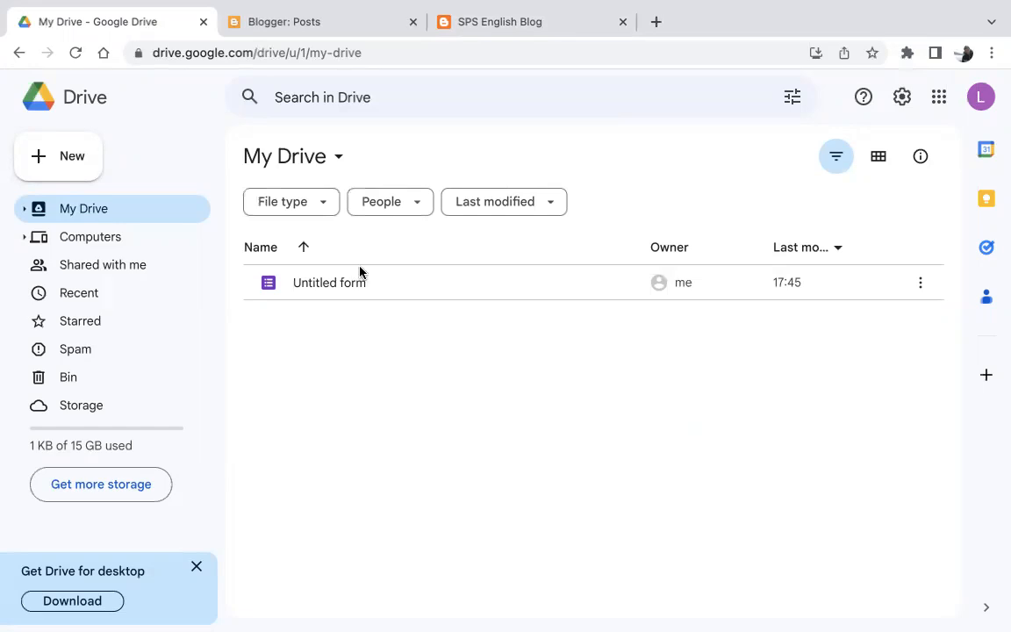
{"action": "mouse_move", "coordinate": [332, 175]}
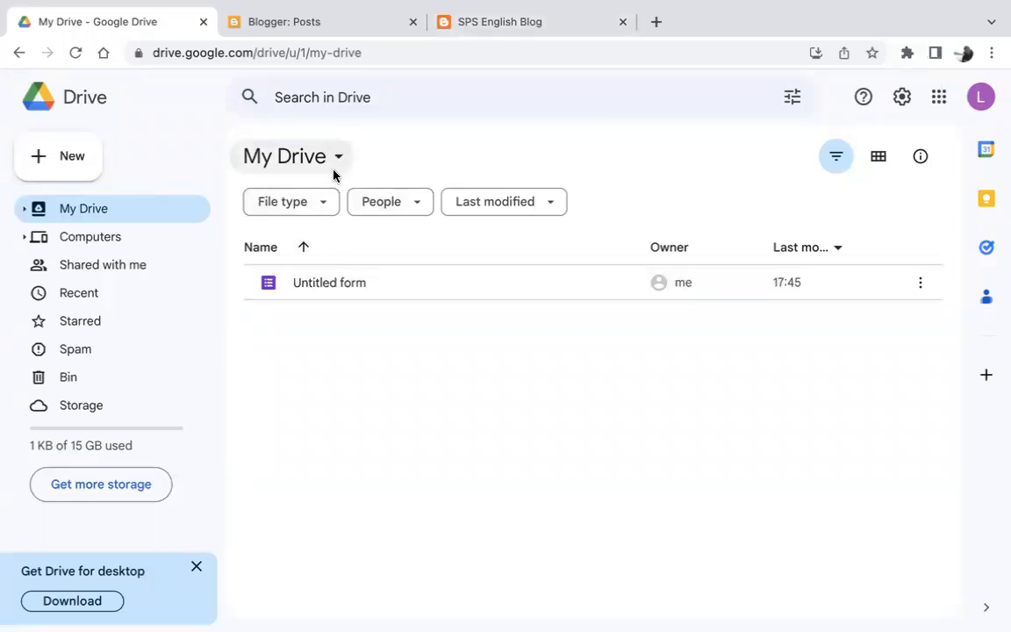
{"action": "mouse_move", "coordinate": [246, 260]}
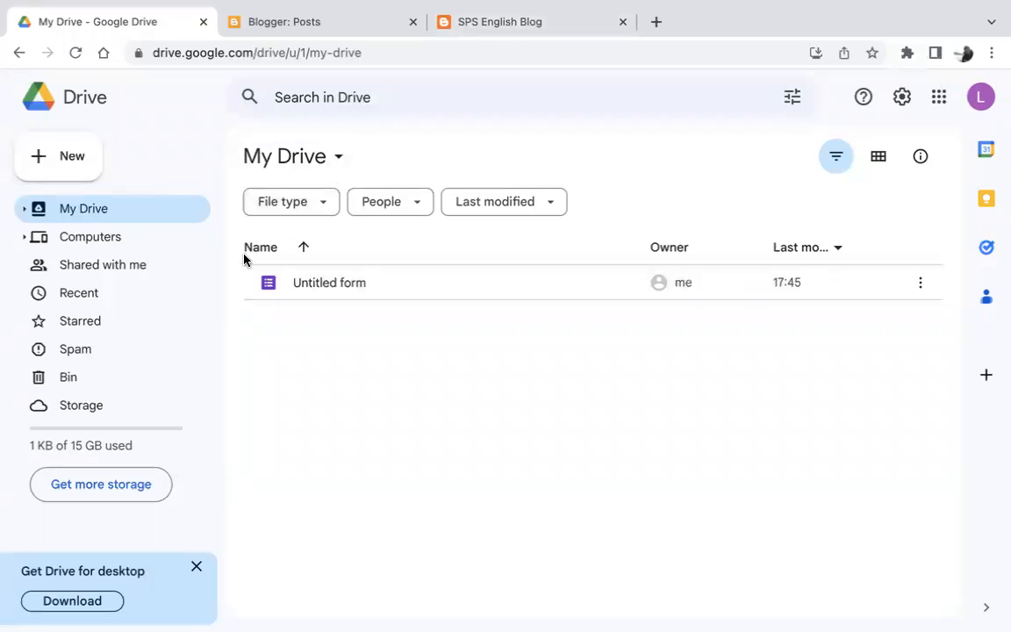
{"action": "mouse_move", "coordinate": [938, 96]}
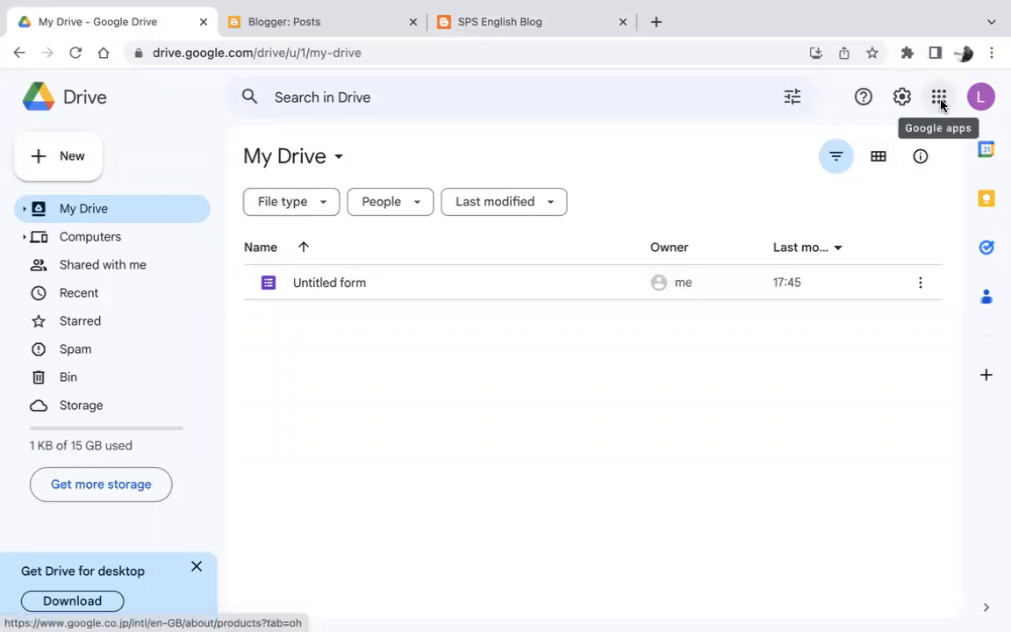
{"action": "mouse_move", "coordinate": [281, 302]}
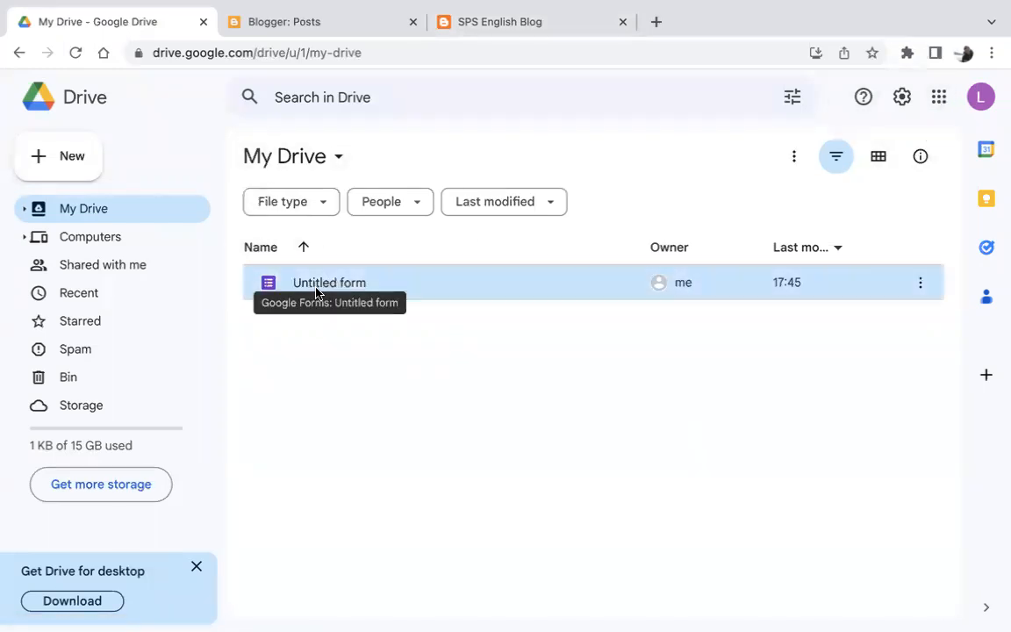
- Open the Untitled form file from My Drive in Google Forms
{"action": "double_click", "coordinate": [329, 282]}
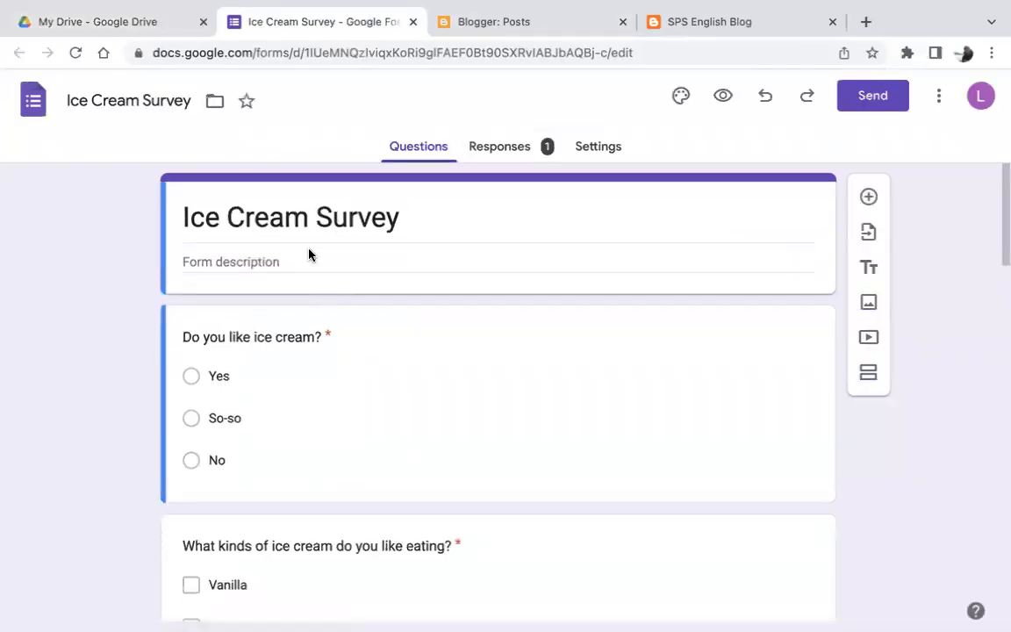
{"action": "scroll", "scroll_direction": "down", "scroll_amount": 3}
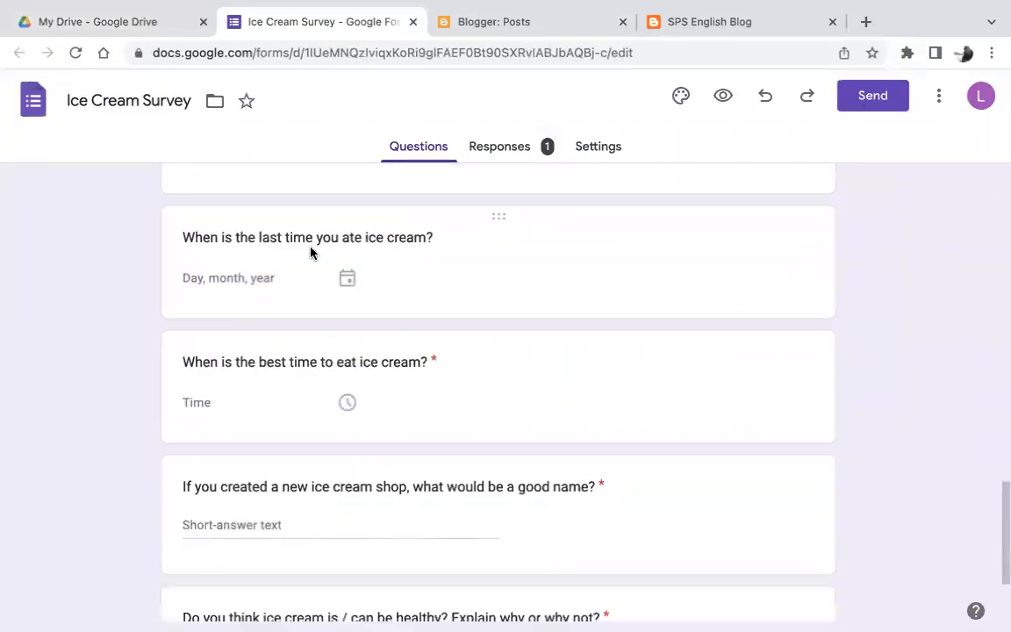
{"action": "scroll", "scroll_direction": "up", "scroll_amount": 3}
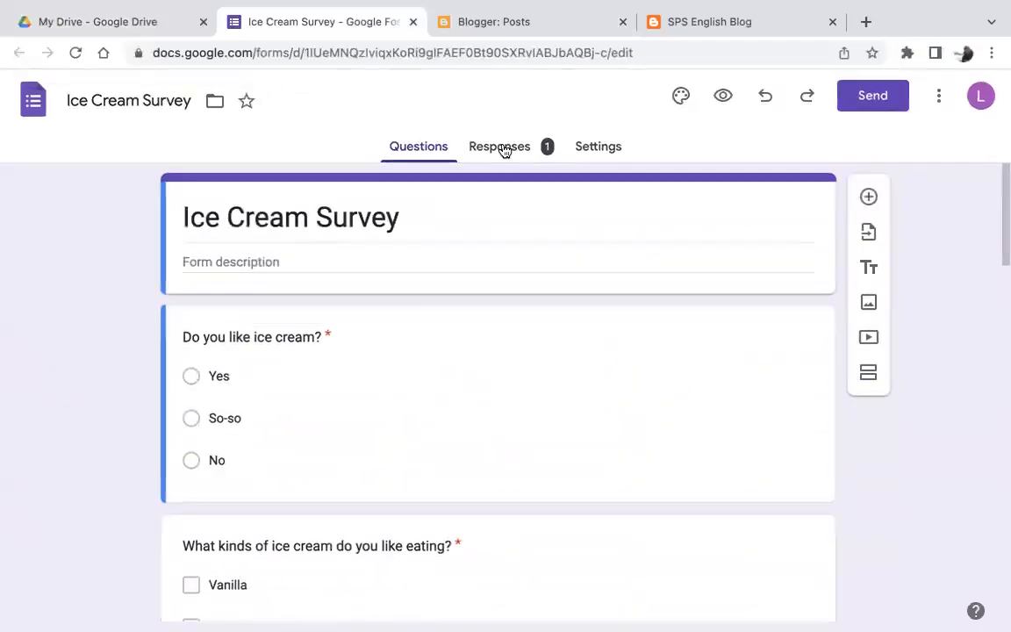
{"action": "mouse_move", "coordinate": [480, 133]}
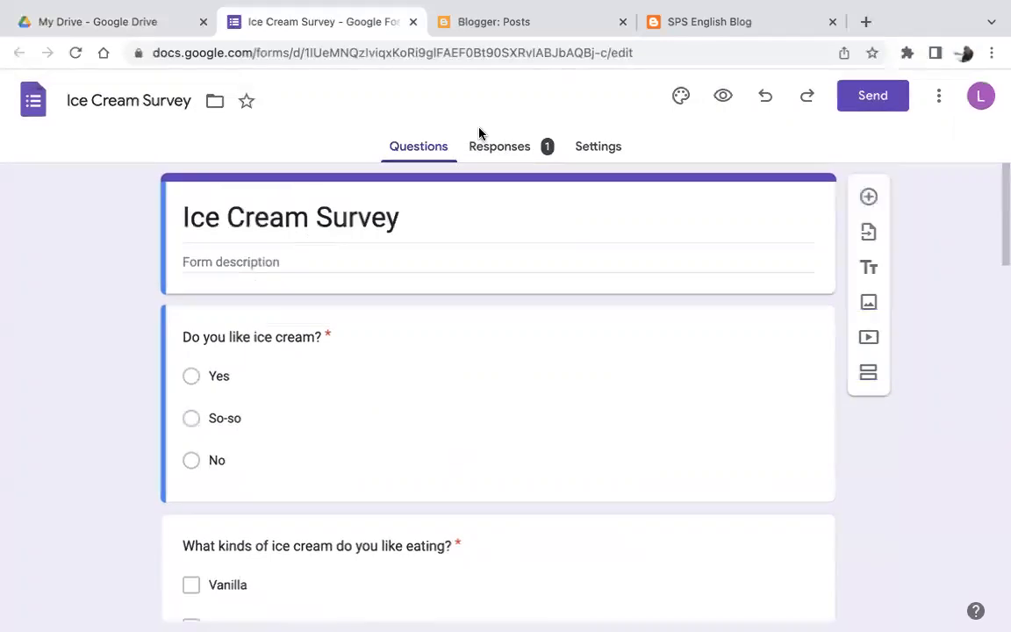
- Browse the Ice Cream Survey's Responses summary charts, then return to the top
{"action": "left_click", "coordinate": [499, 146]}
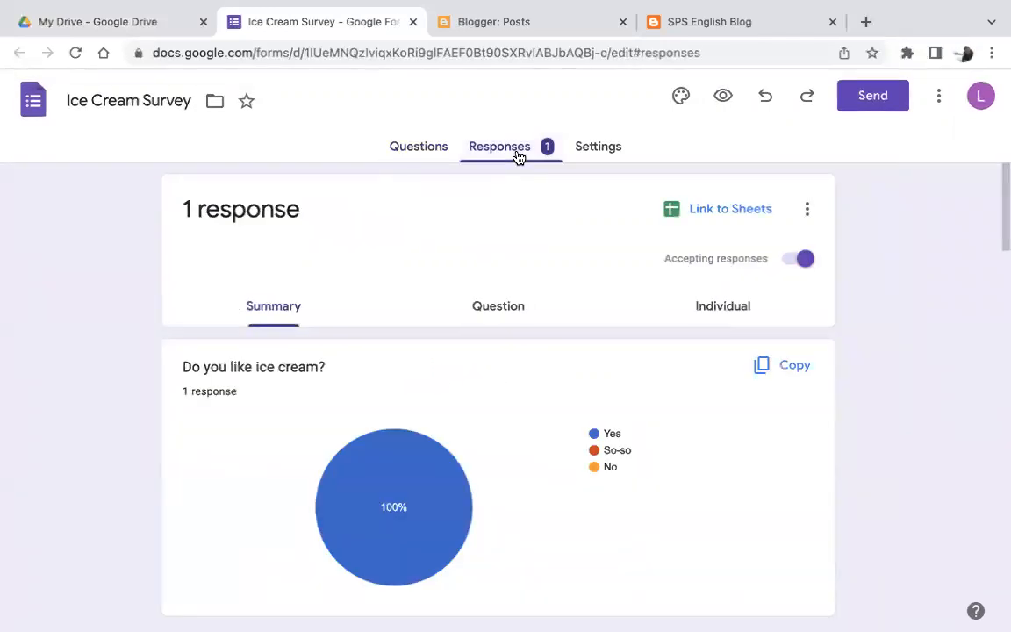
{"action": "scroll", "scroll_direction": "down", "scroll_amount": 3}
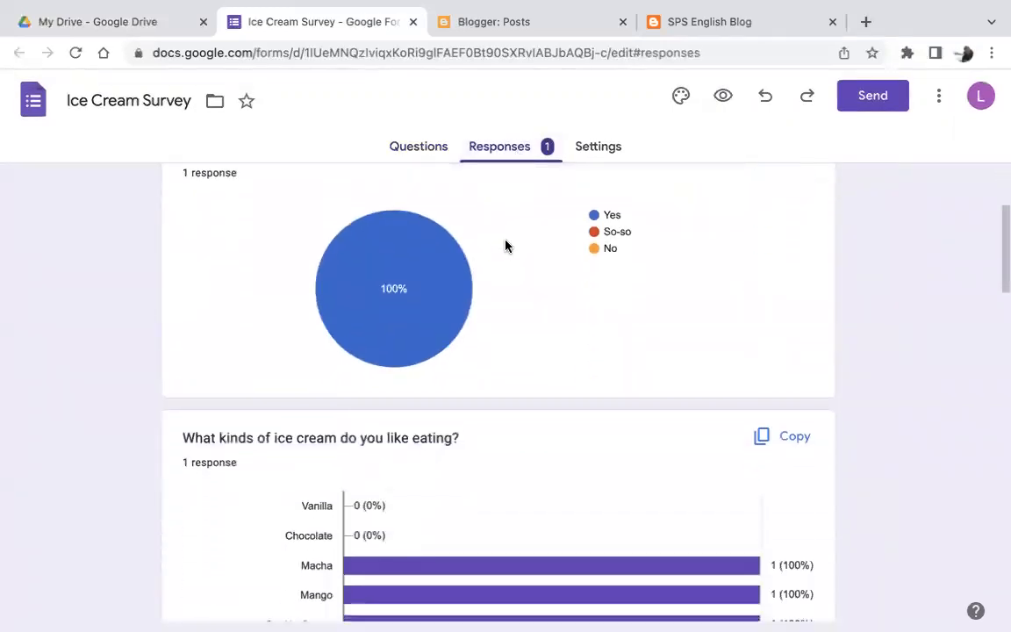
{"action": "scroll", "scroll_direction": "down", "scroll_amount": 3}
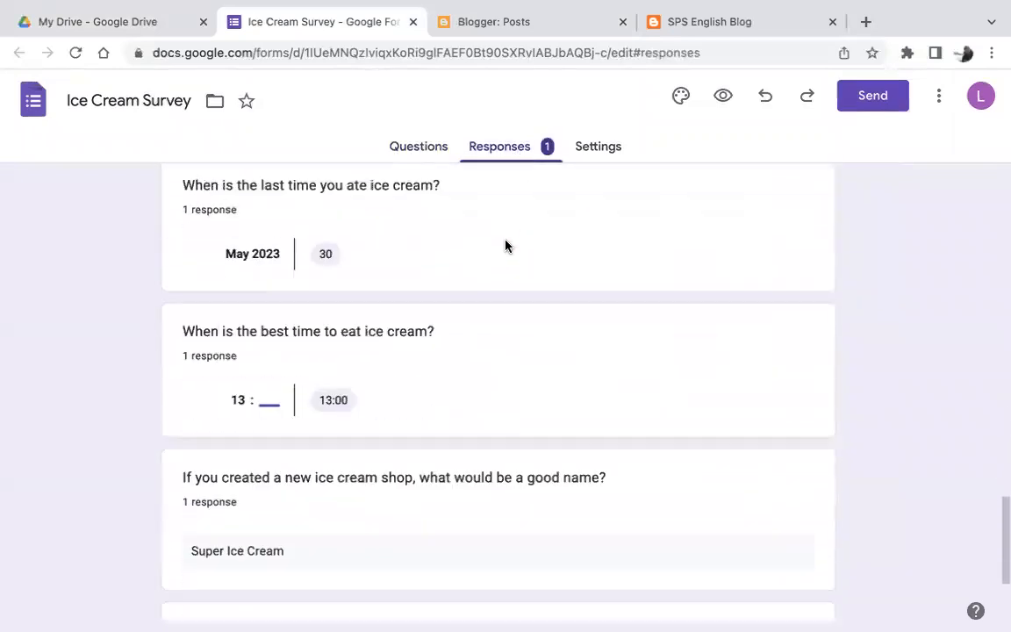
{"action": "scroll", "scroll_direction": "up", "scroll_amount": 3}
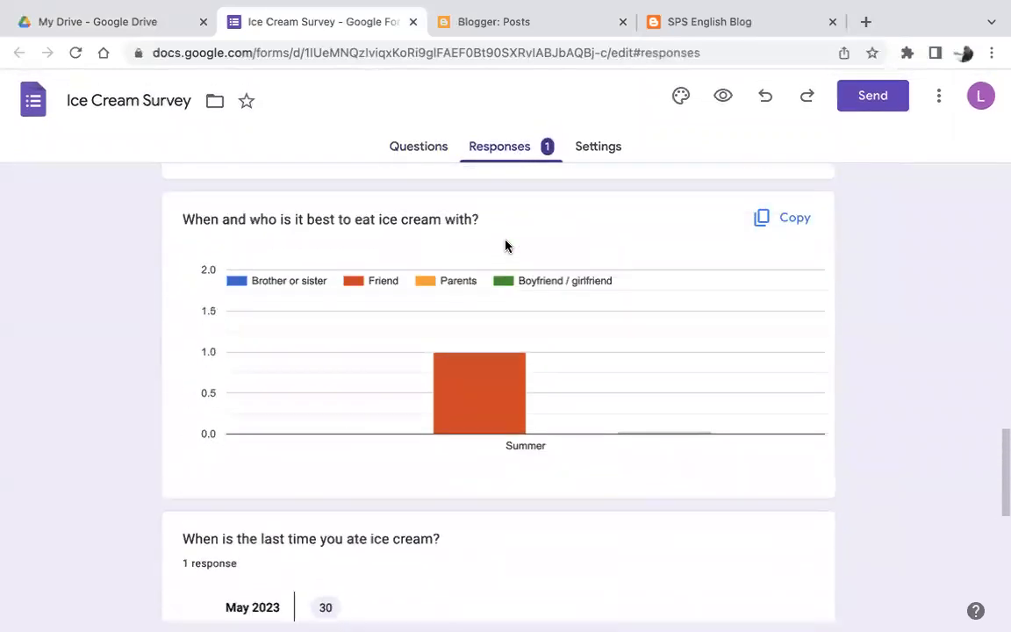
{"action": "scroll", "scroll_direction": "down", "scroll_amount": 3}
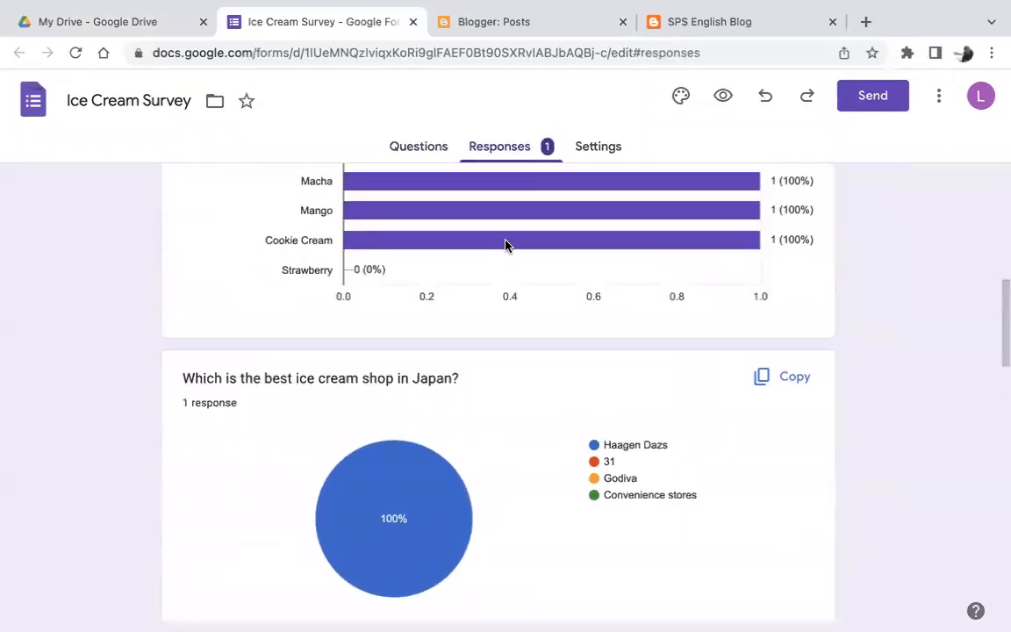
{"action": "scroll", "scroll_direction": "up", "scroll_amount": 3}
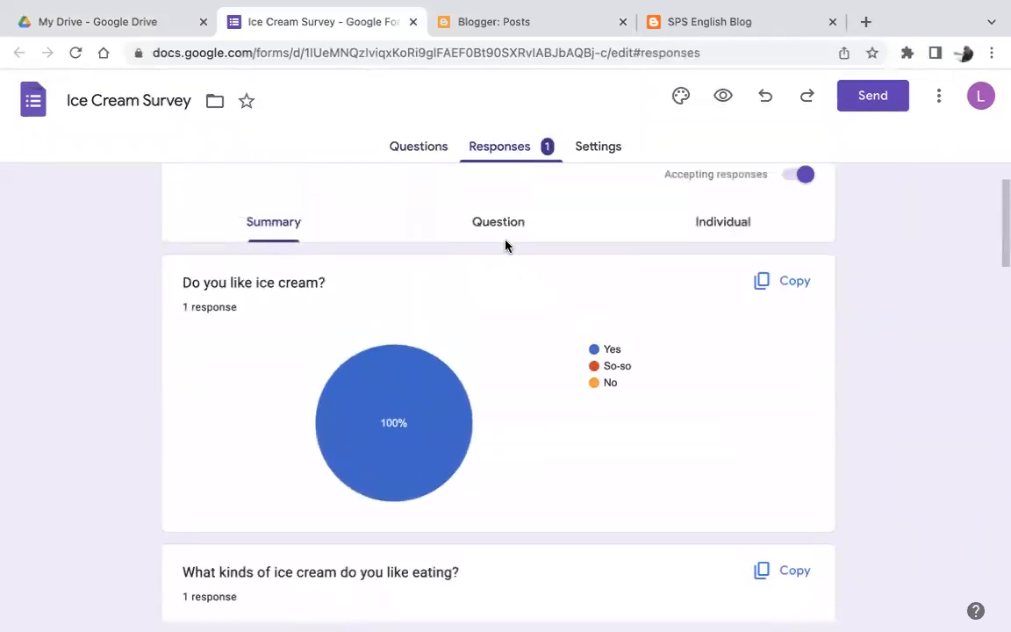
{"action": "scroll", "scroll_direction": "up", "scroll_amount": 3}
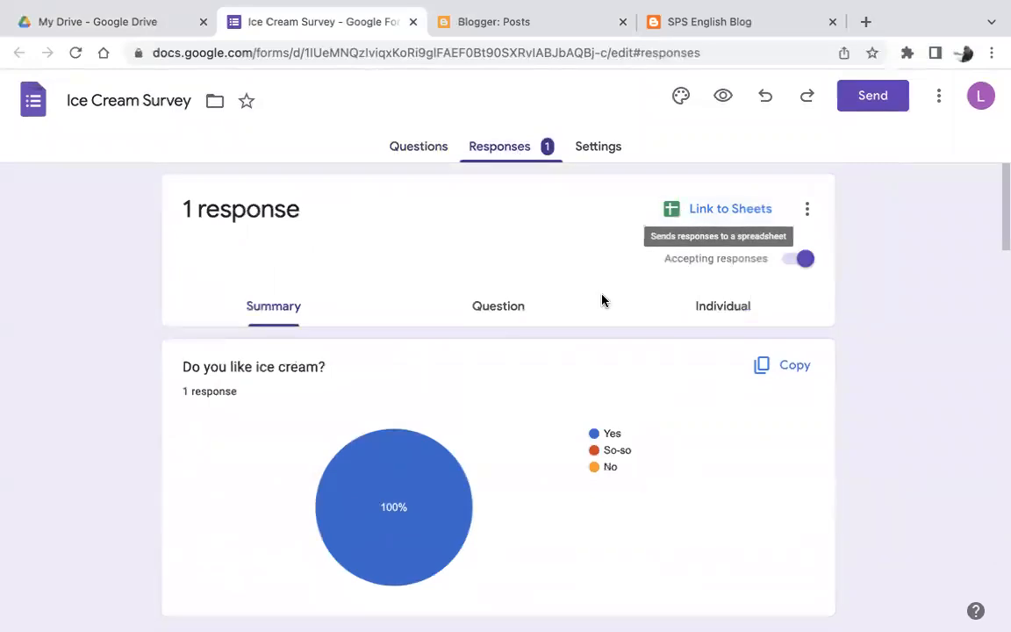
{"action": "mouse_move", "coordinate": [731, 208]}
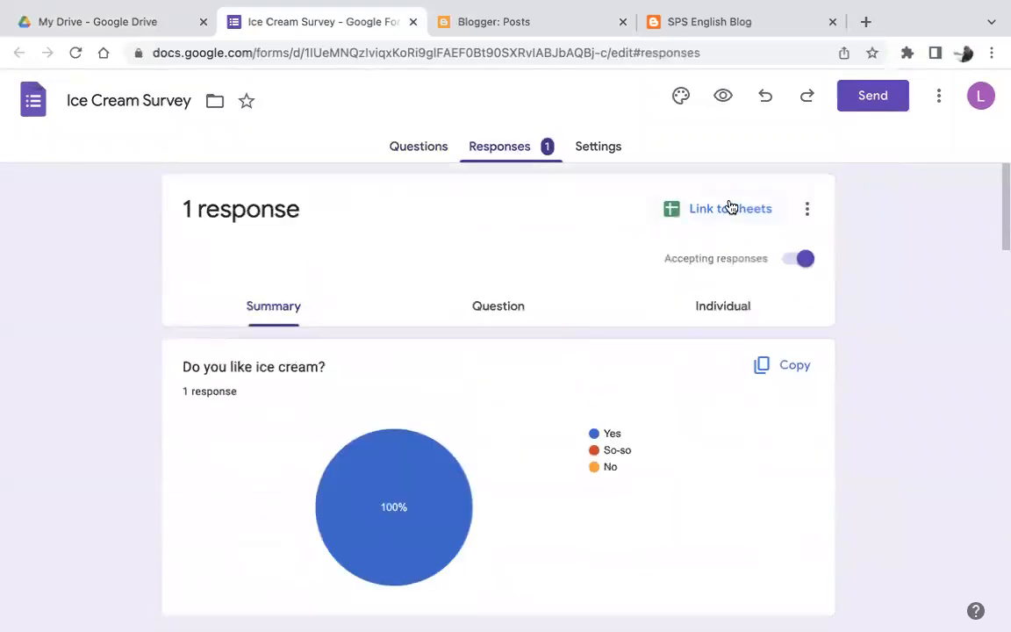
{"action": "mouse_move", "coordinate": [719, 209]}
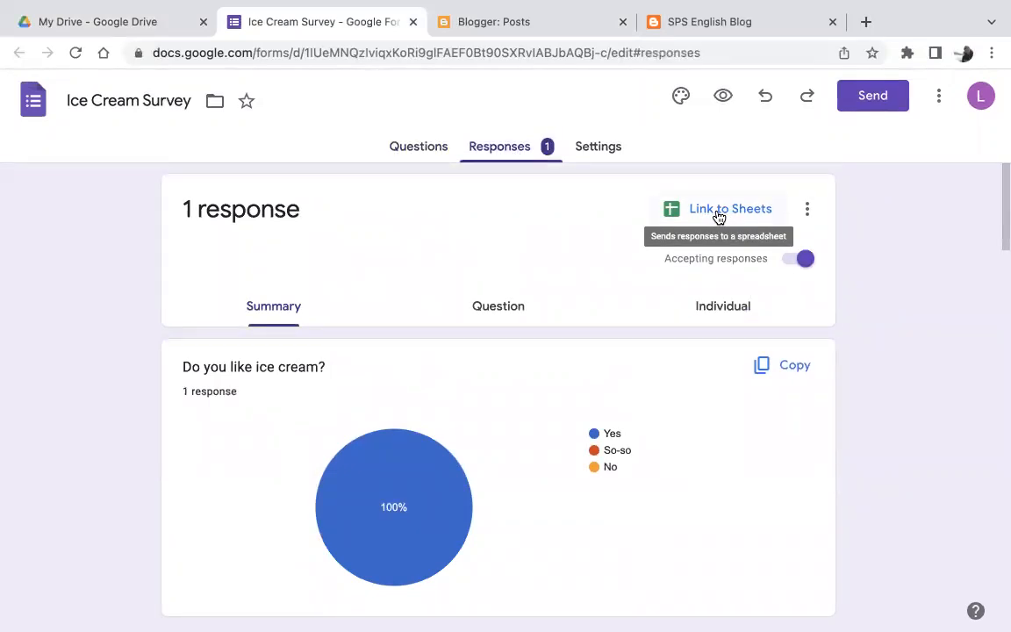
{"action": "mouse_move", "coordinate": [715, 209]}
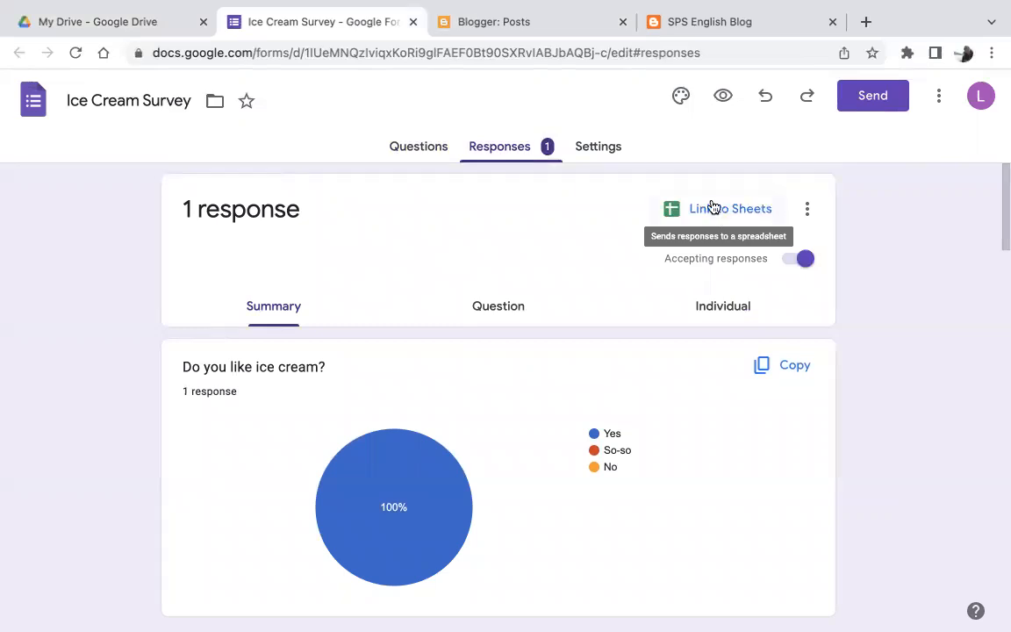
{"action": "mouse_move", "coordinate": [722, 215]}
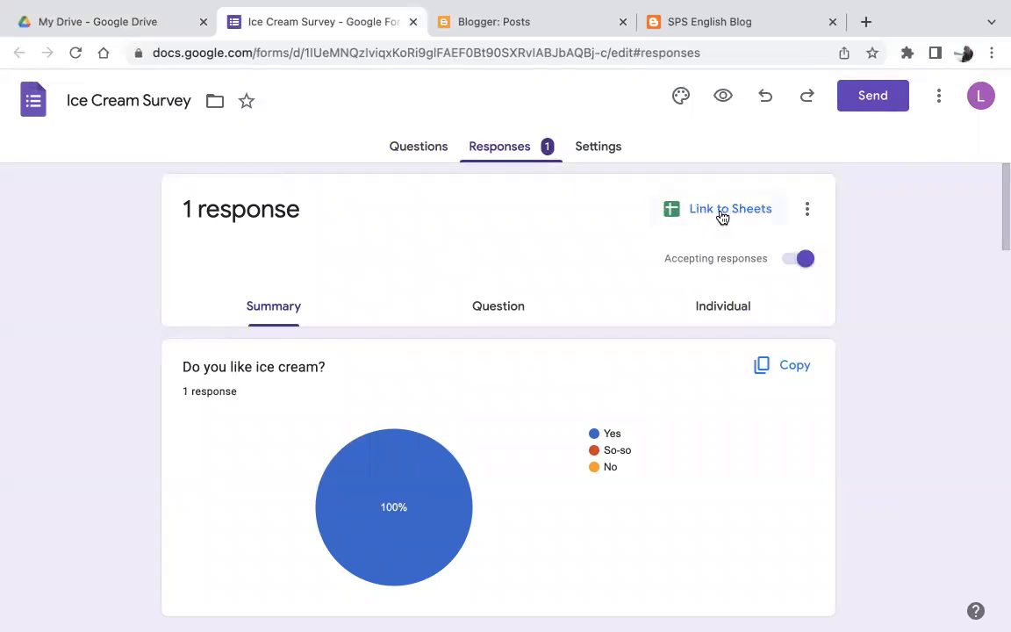
{"action": "scroll", "scroll_direction": "down", "scroll_amount": 3}
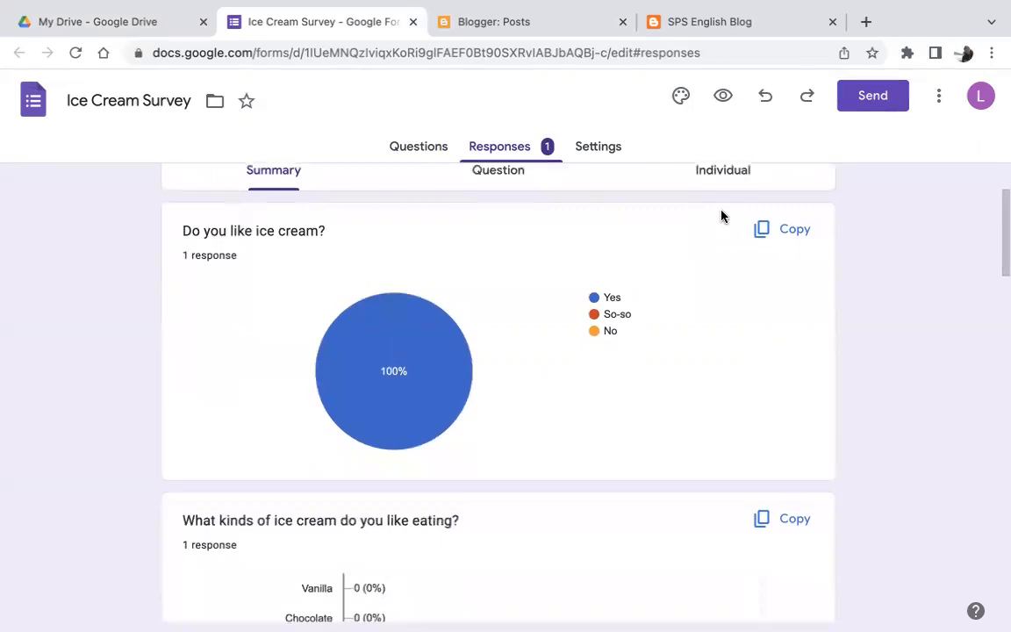
{"action": "mouse_move", "coordinate": [823, 244]}
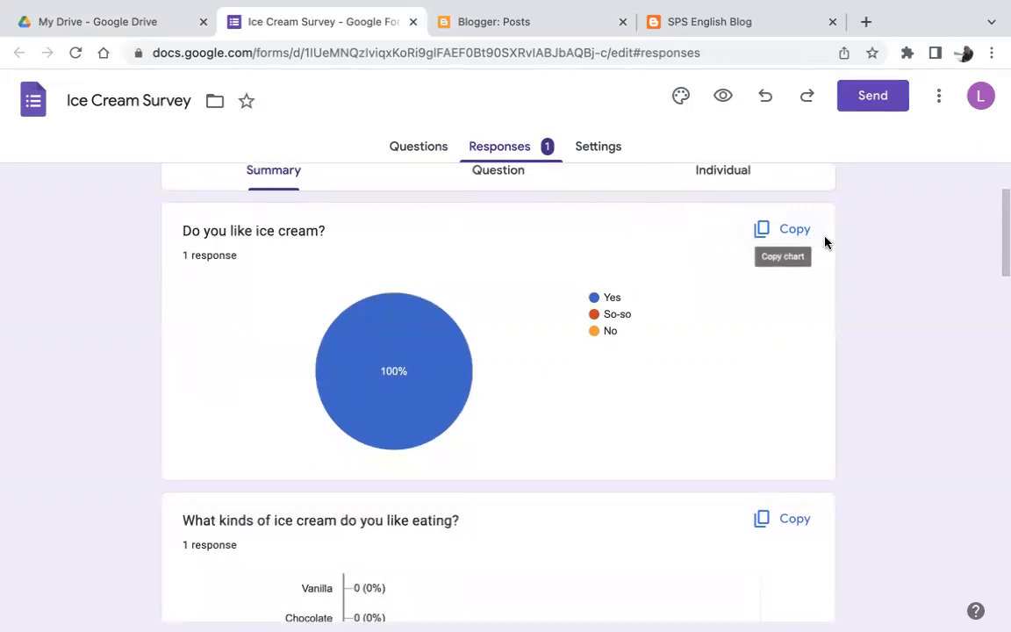
{"action": "mouse_move", "coordinate": [245, 378]}
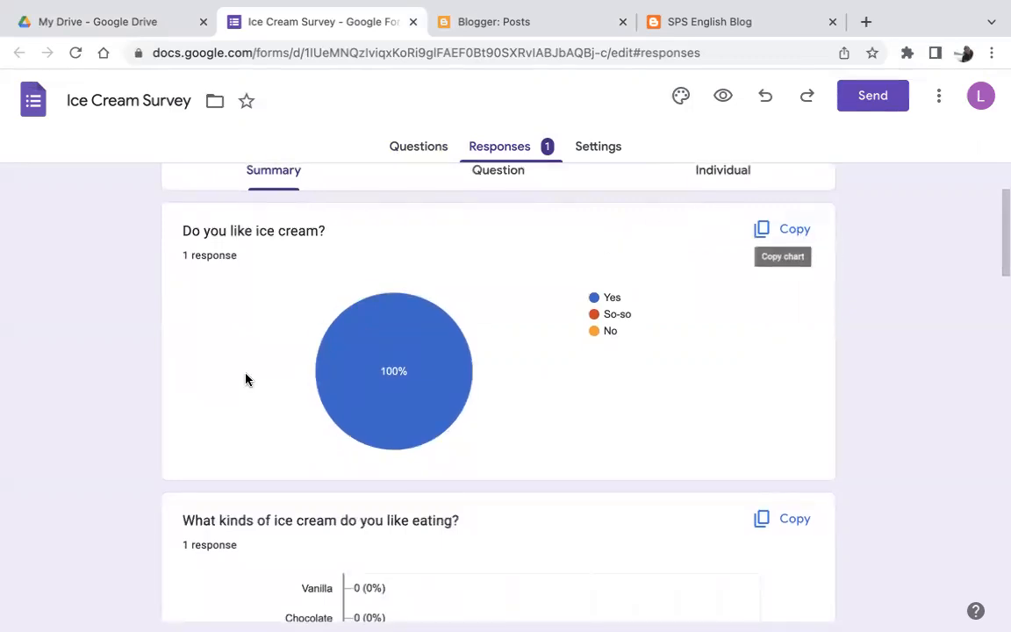
{"action": "mouse_move", "coordinate": [795, 229]}
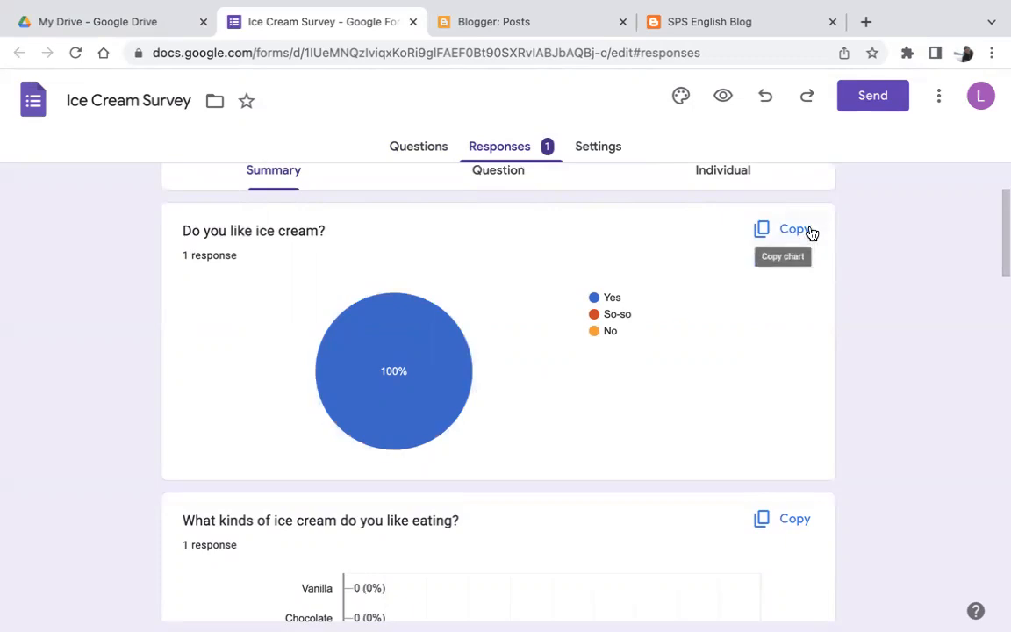
{"action": "mouse_move", "coordinate": [476, 219]}
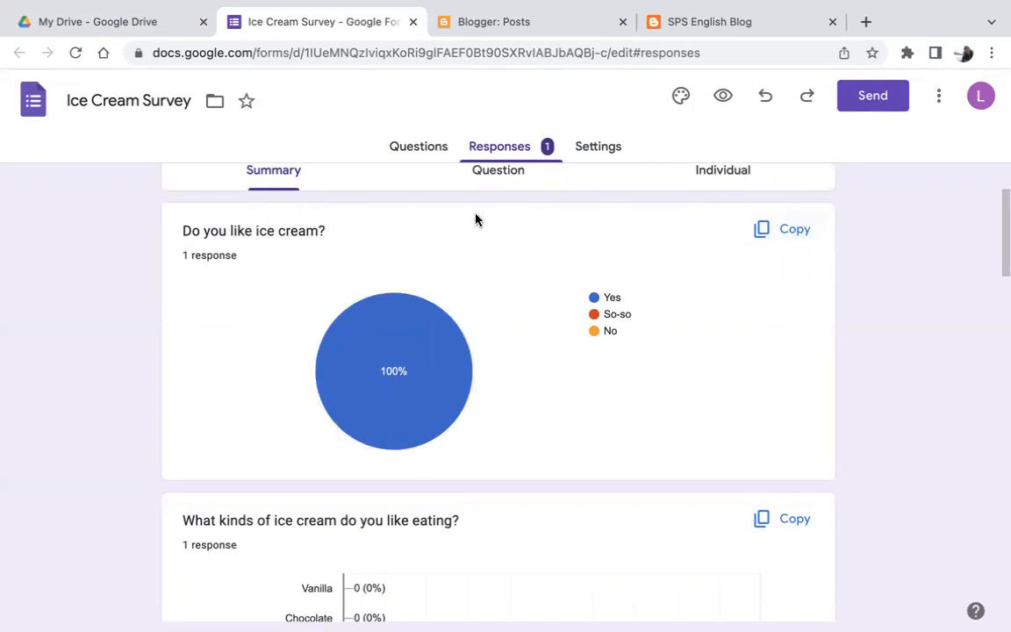
{"action": "double_click", "coordinate": [254, 230]}
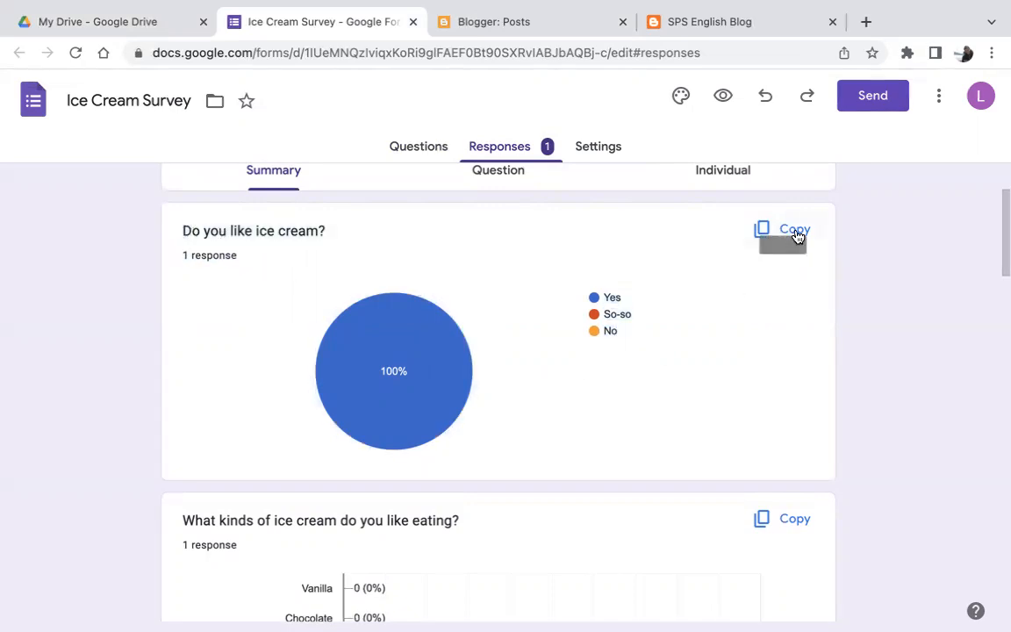
{"action": "mouse_move", "coordinate": [794, 229]}
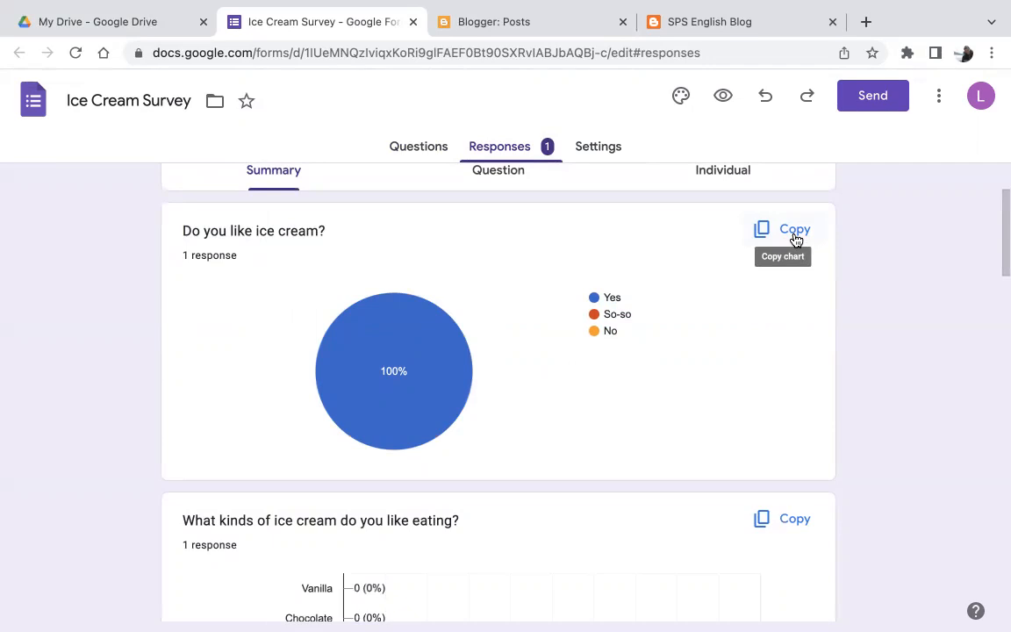
{"action": "scroll", "scroll_direction": "up", "scroll_amount": 3}
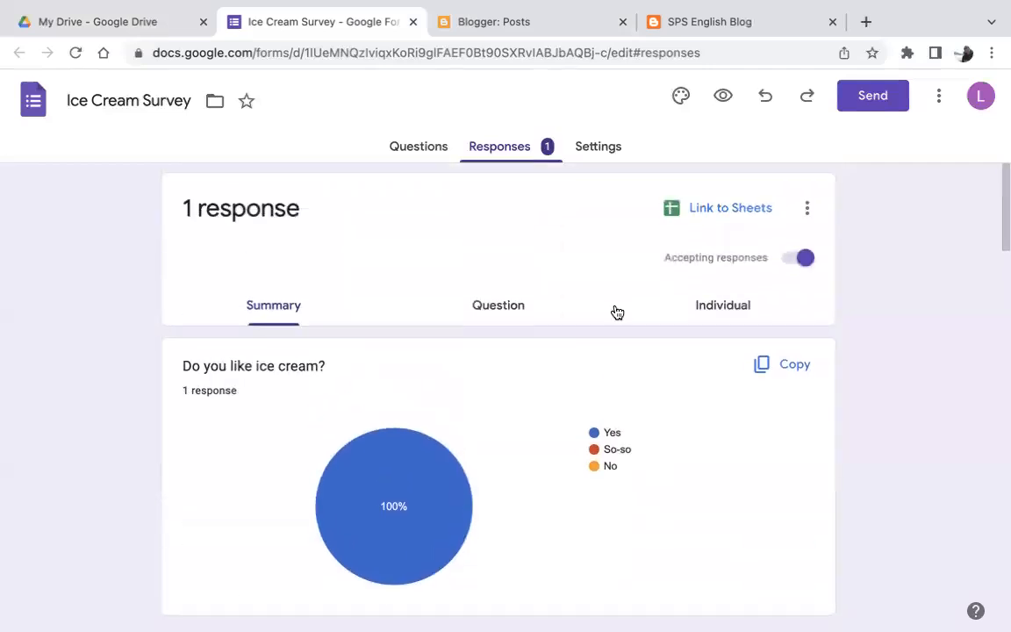
{"action": "mouse_move", "coordinate": [551, 166]}
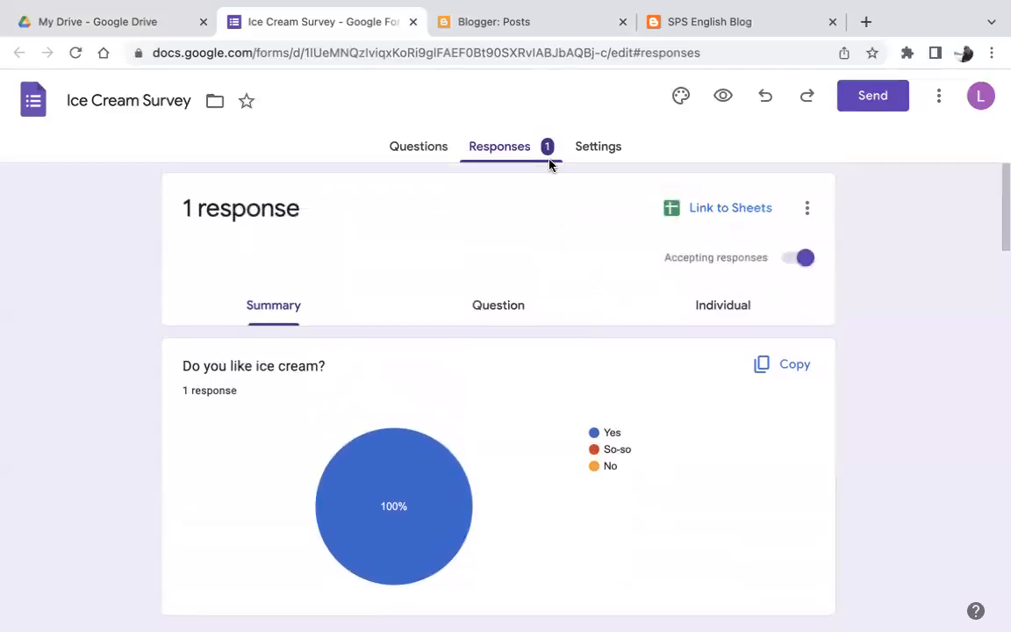
{"action": "mouse_move", "coordinate": [816, 216]}
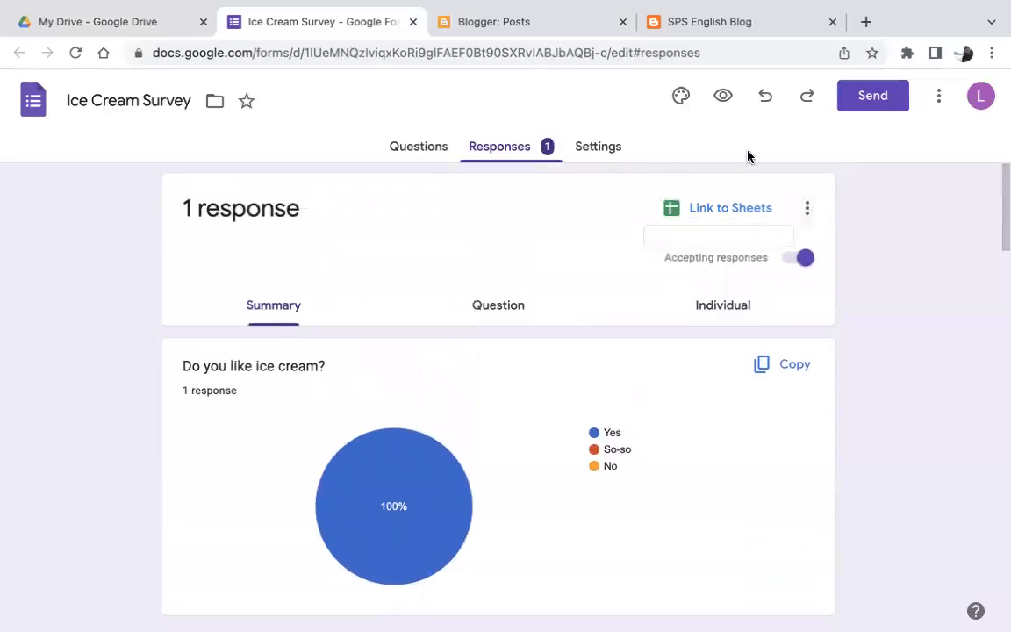
{"action": "left_click", "coordinate": [806, 207]}
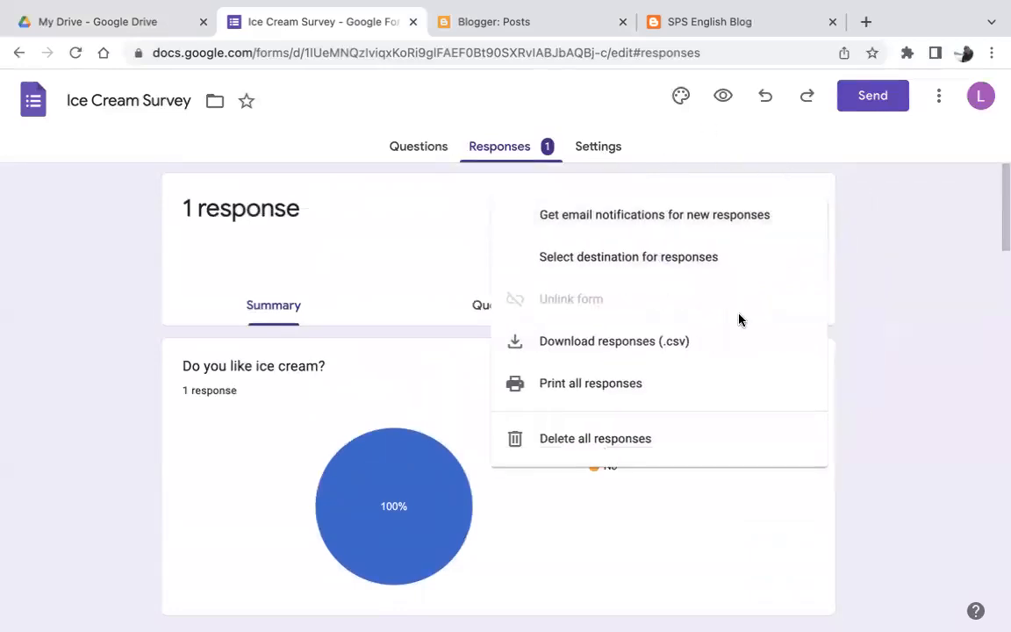
{"action": "left_click", "coordinate": [864, 237]}
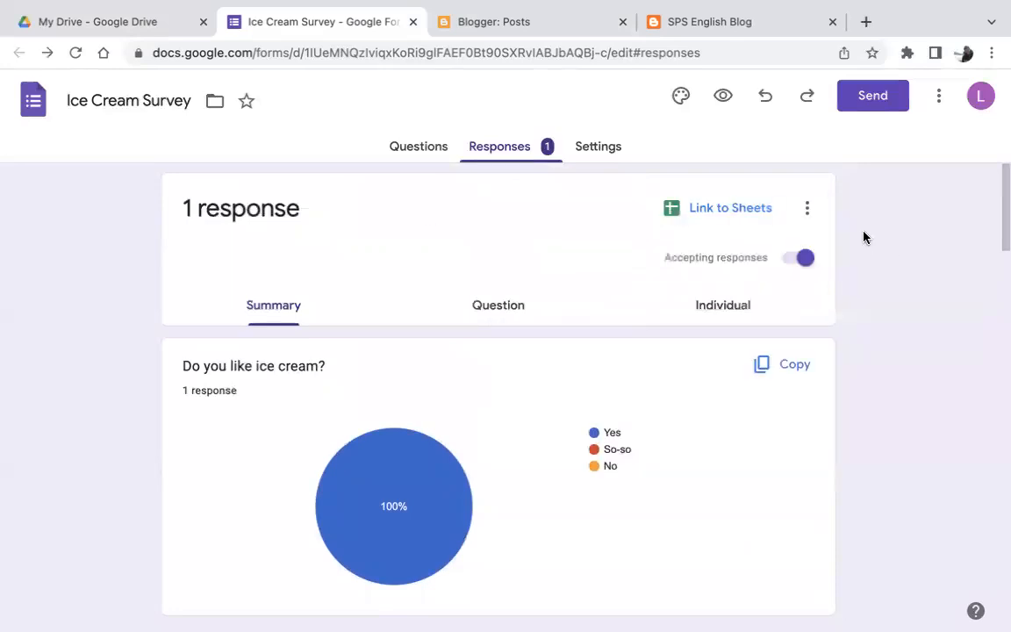
{"action": "left_click", "coordinate": [806, 208]}
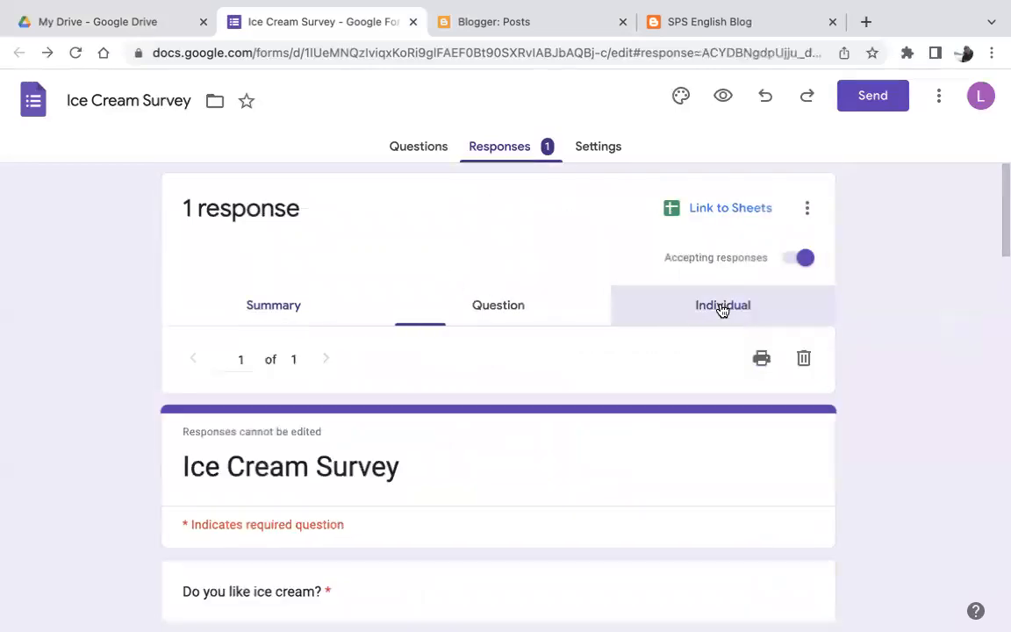
- Scroll through response 1 of 1, showing Yes for Do you like ice cream
{"action": "scroll", "scroll_direction": "down", "scroll_amount": 3}
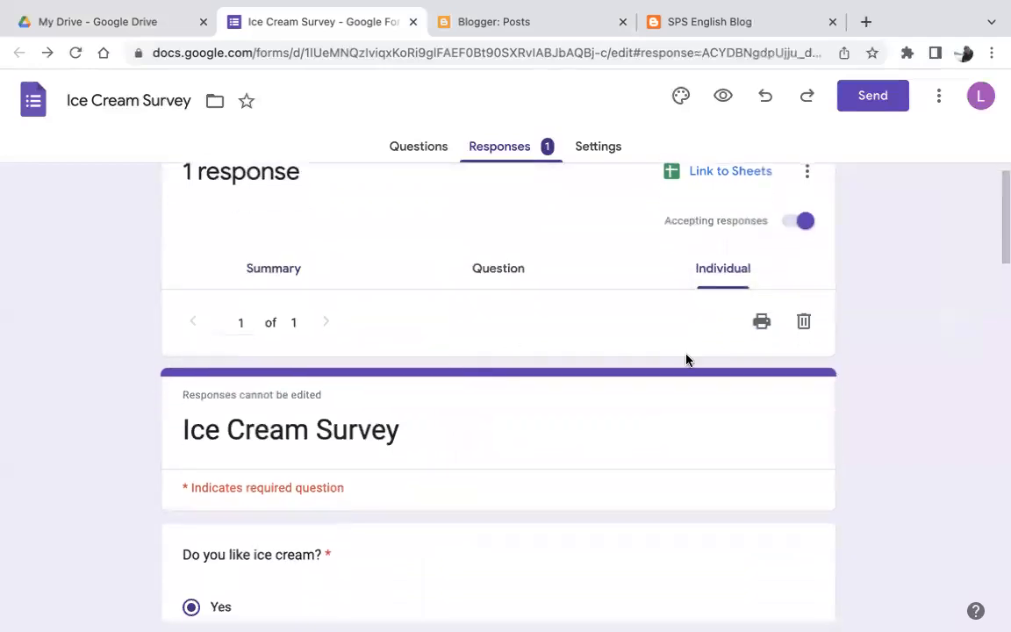
{"action": "mouse_move", "coordinate": [803, 322]}
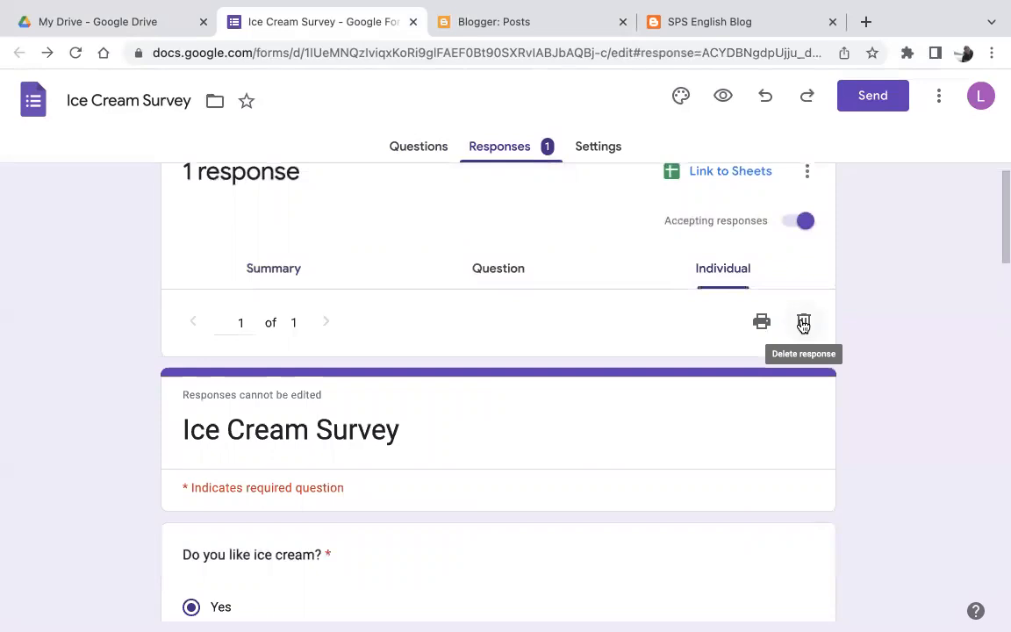
{"action": "mouse_move", "coordinate": [722, 275]}
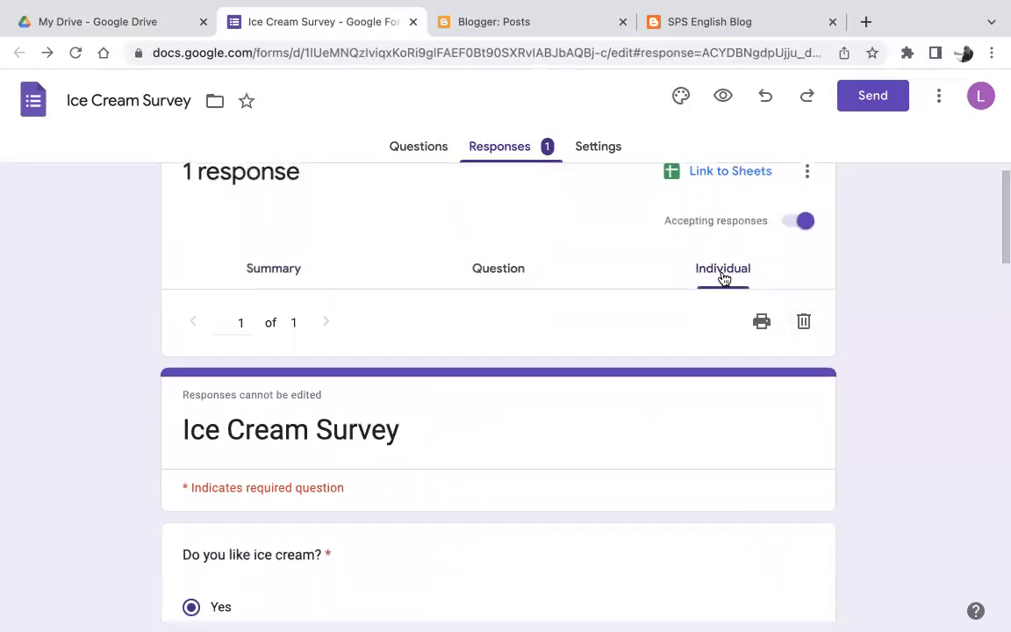
{"action": "scroll", "scroll_direction": "up", "scroll_amount": 3}
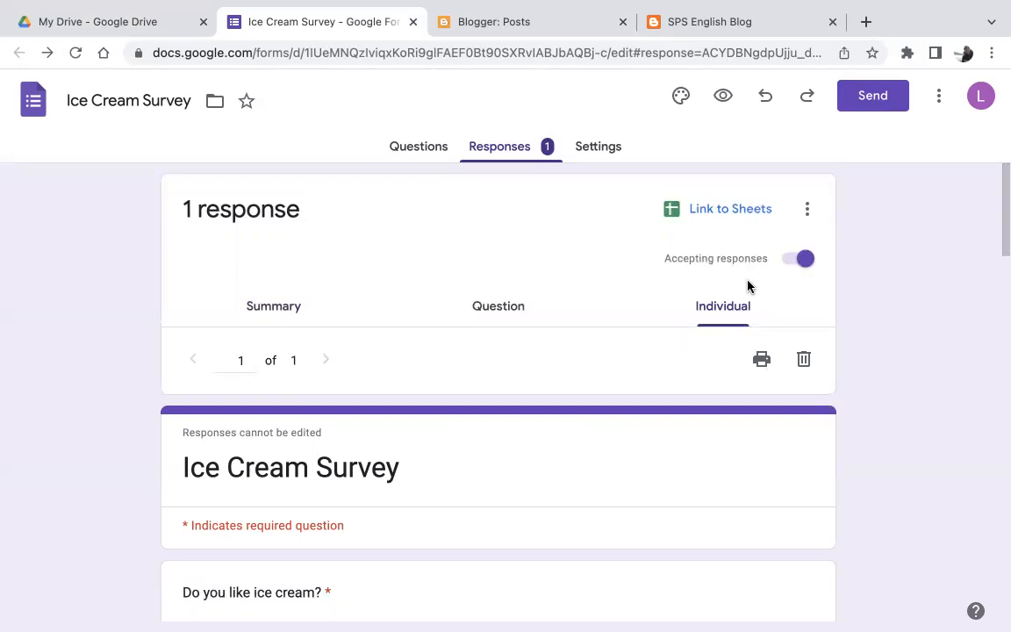
{"action": "mouse_move", "coordinate": [603, 208]}
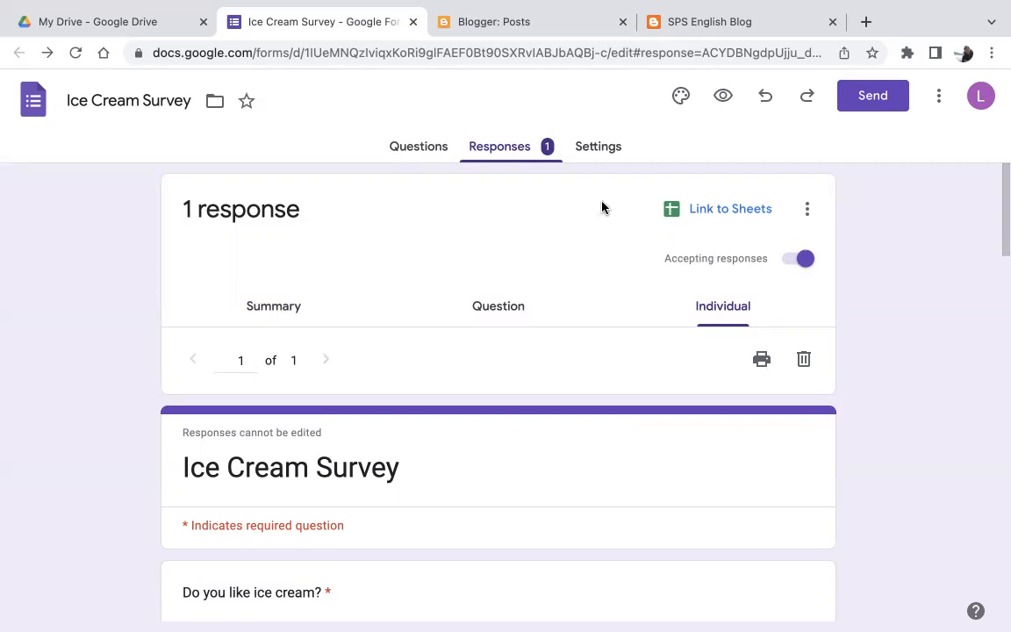
{"action": "mouse_move", "coordinate": [465, 162]}
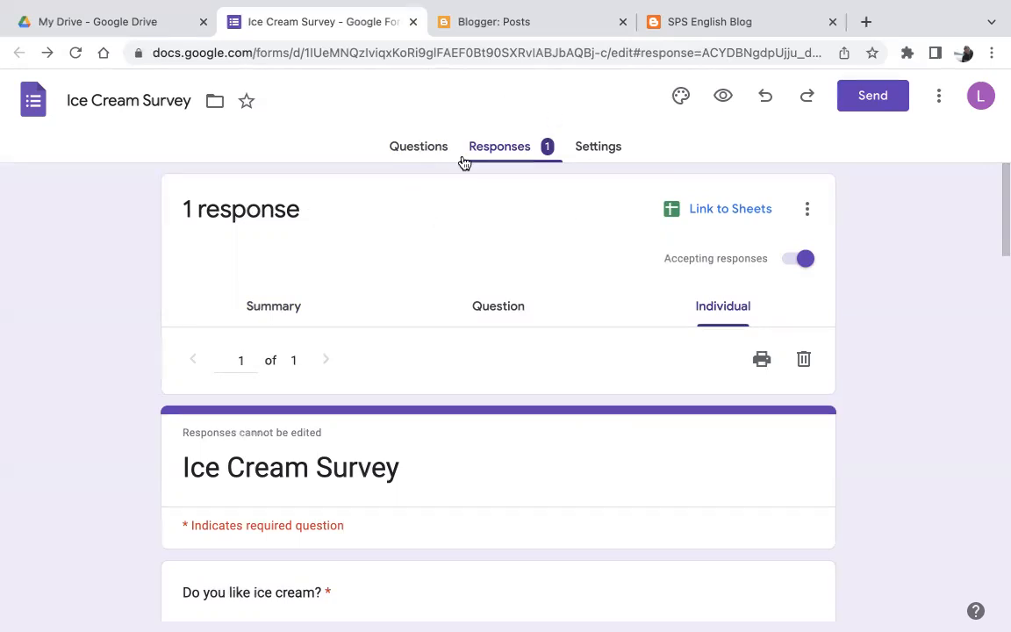
{"action": "mouse_move", "coordinate": [499, 146]}
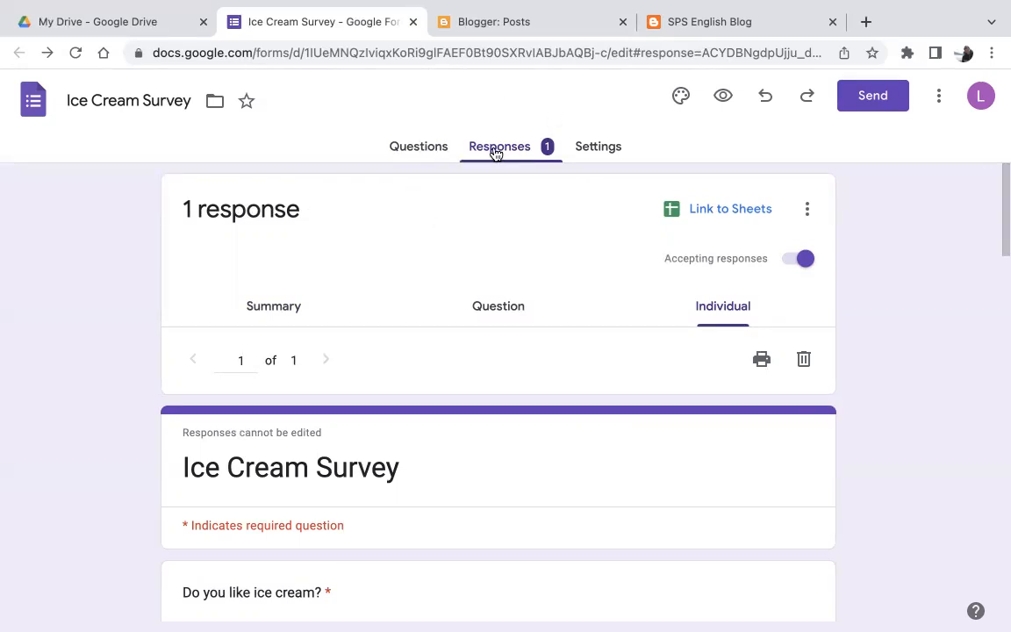
{"action": "mouse_move", "coordinate": [773, 42]}
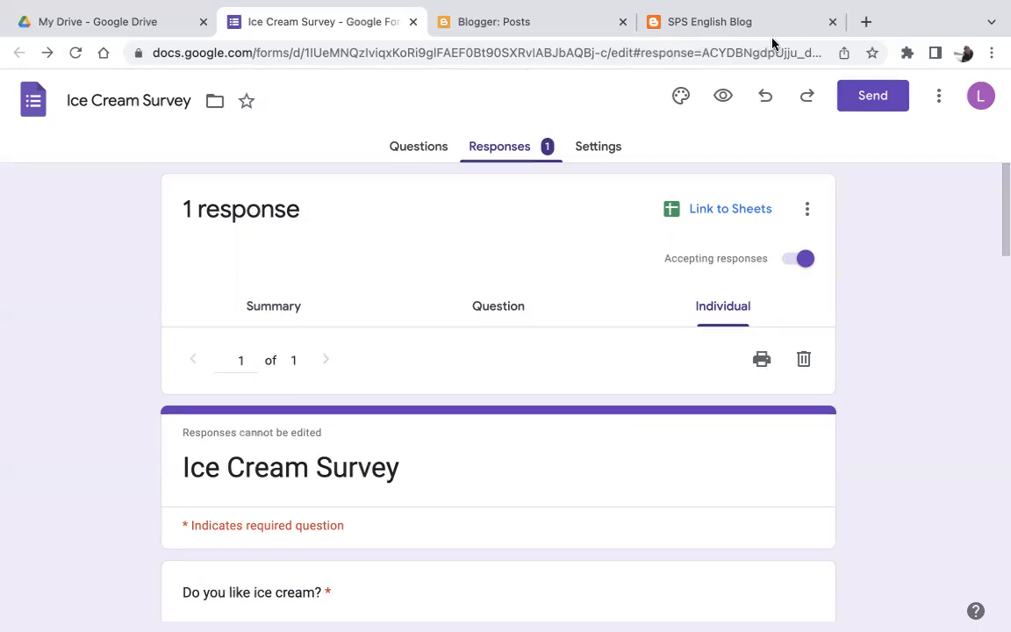